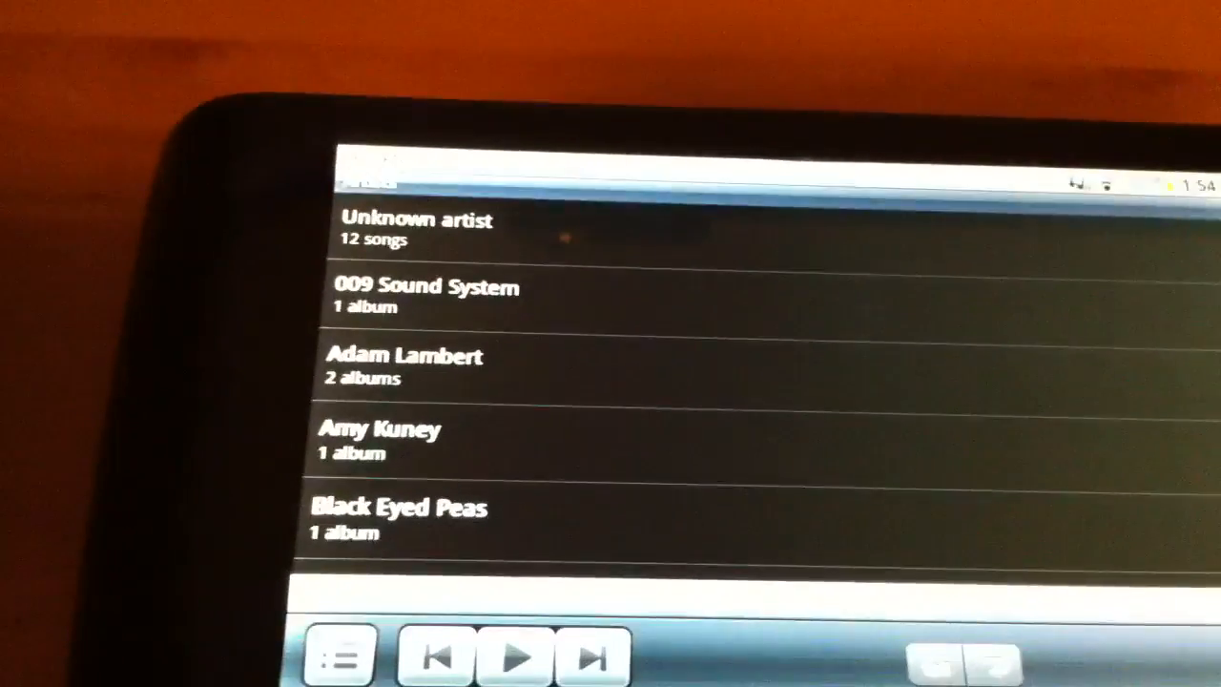
# Show the Devices overview in the Media Library, listing the Wi-Fi Dell Streak with an empty Discovered section.
pyautogui.scroll(-3)
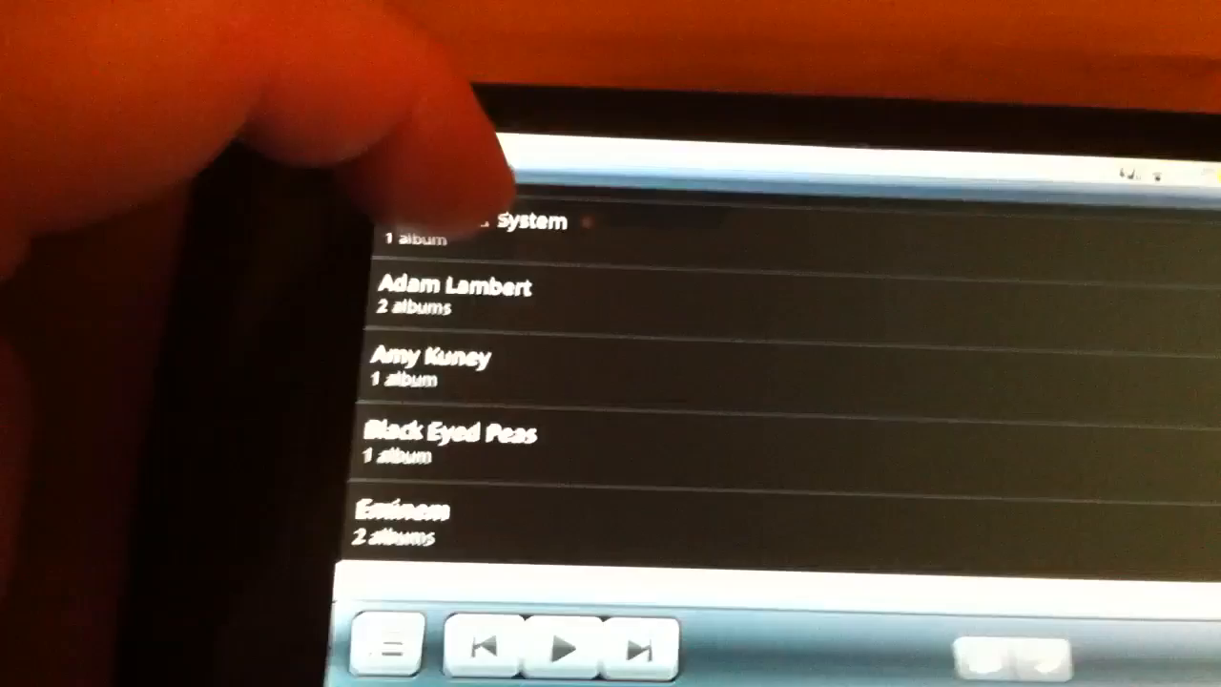
pyautogui.click(448, 435)
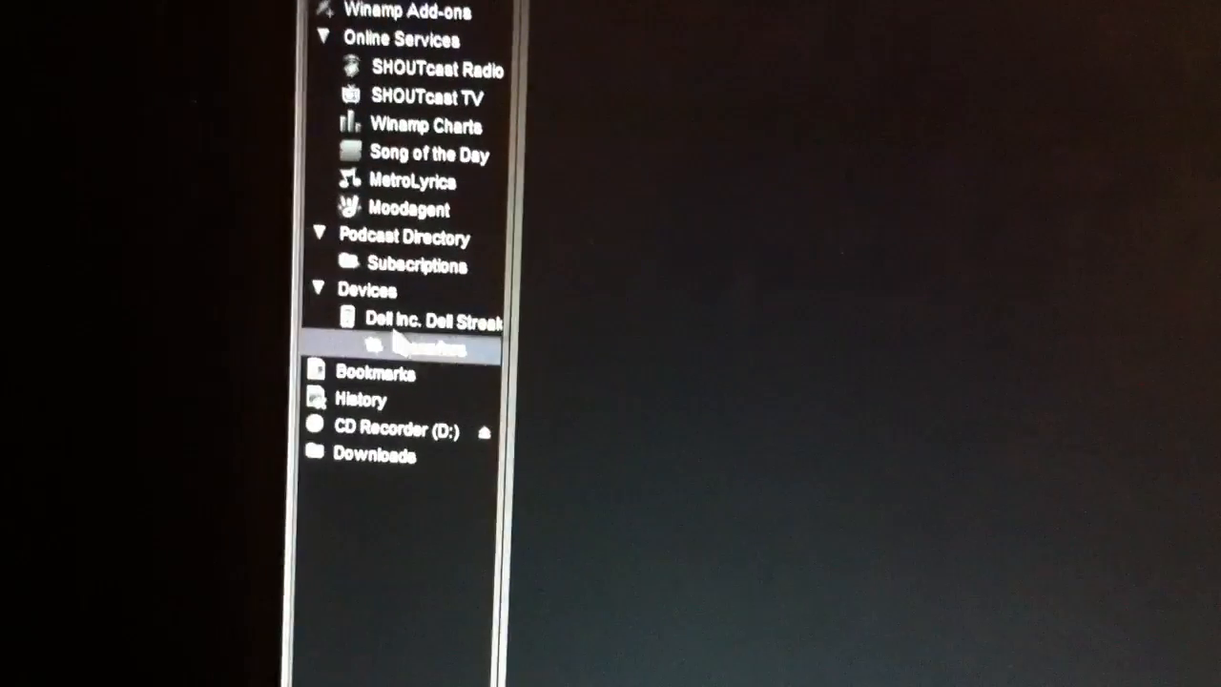
pyautogui.click(367, 290)
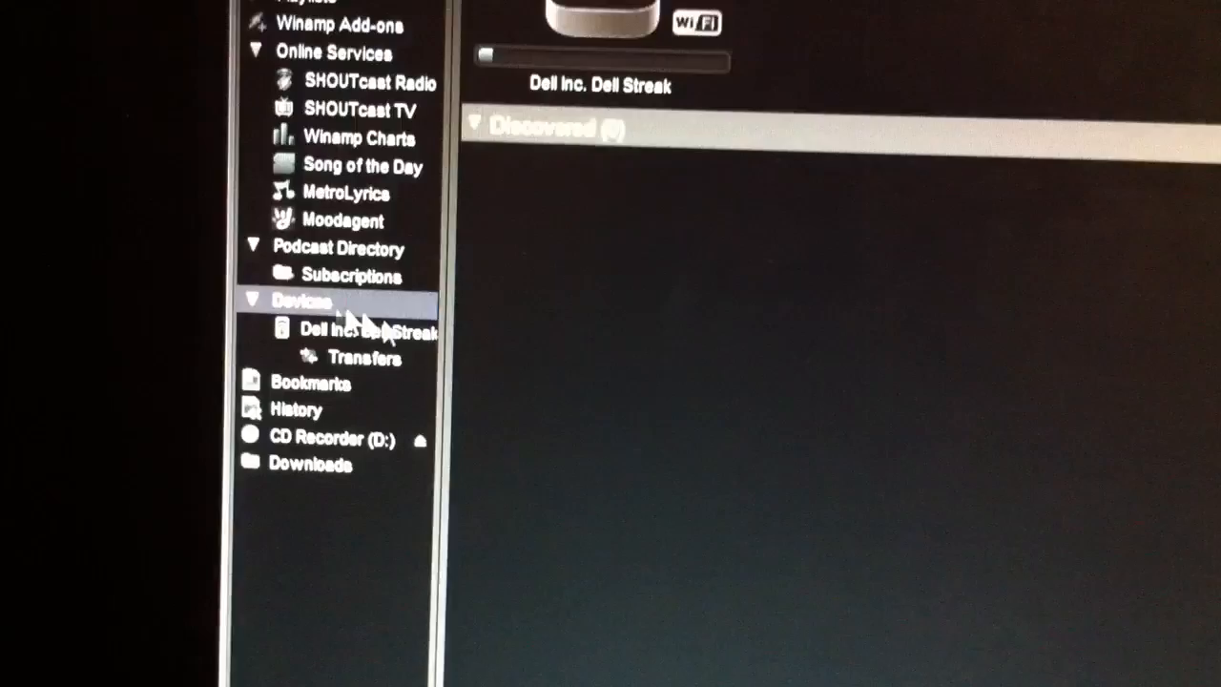